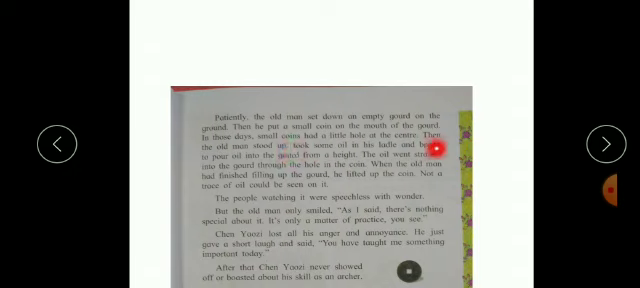
pyautogui.moveTo(284, 148)
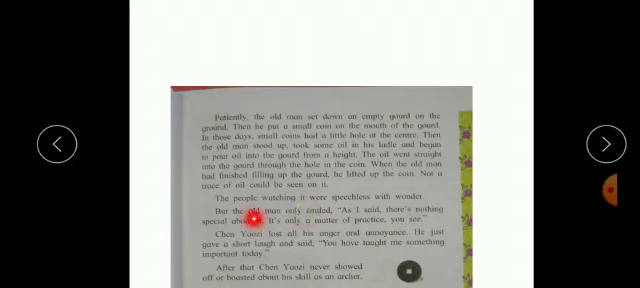
pyautogui.moveTo(308, 218)
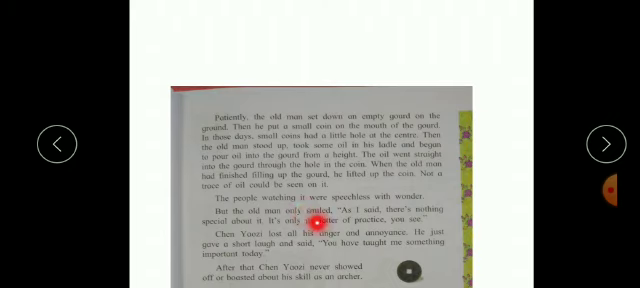